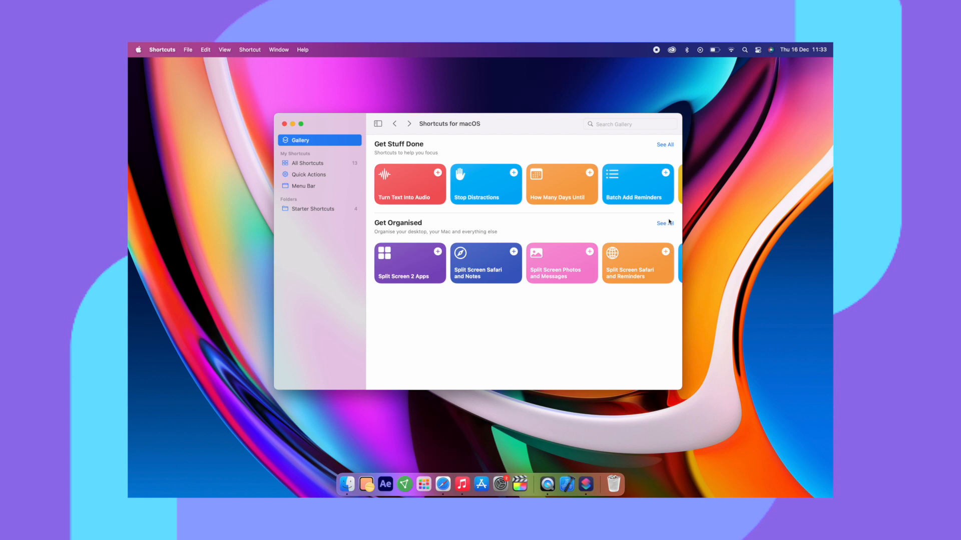
# Switch Safari between the Tech, Social and TheGadgetBook tab groups from the sidebar.
pyautogui.click(663, 223)
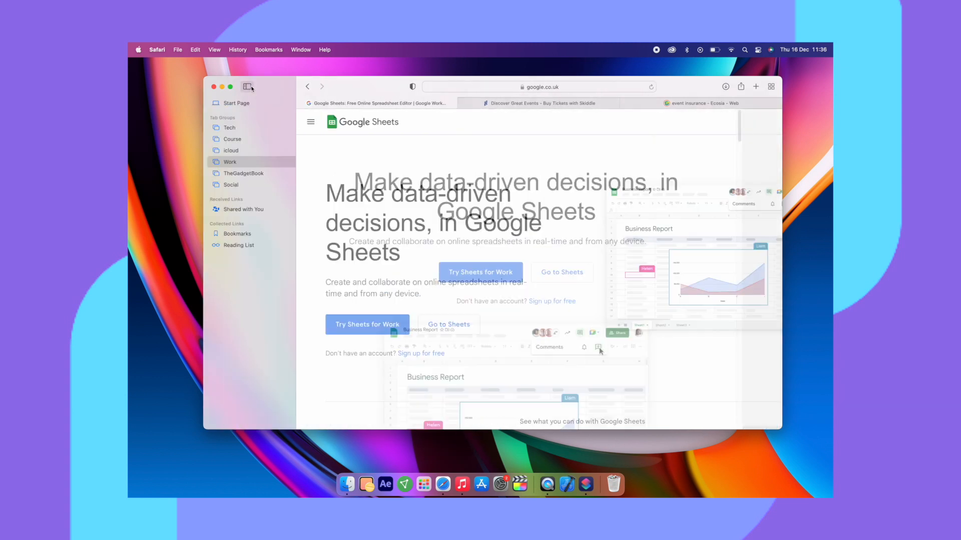
pyautogui.click(229, 128)
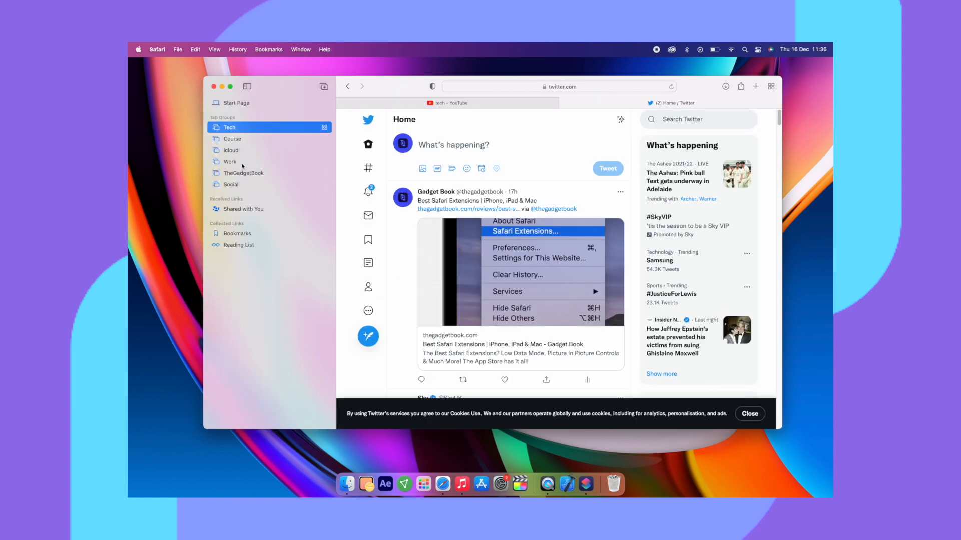
pyautogui.click(230, 185)
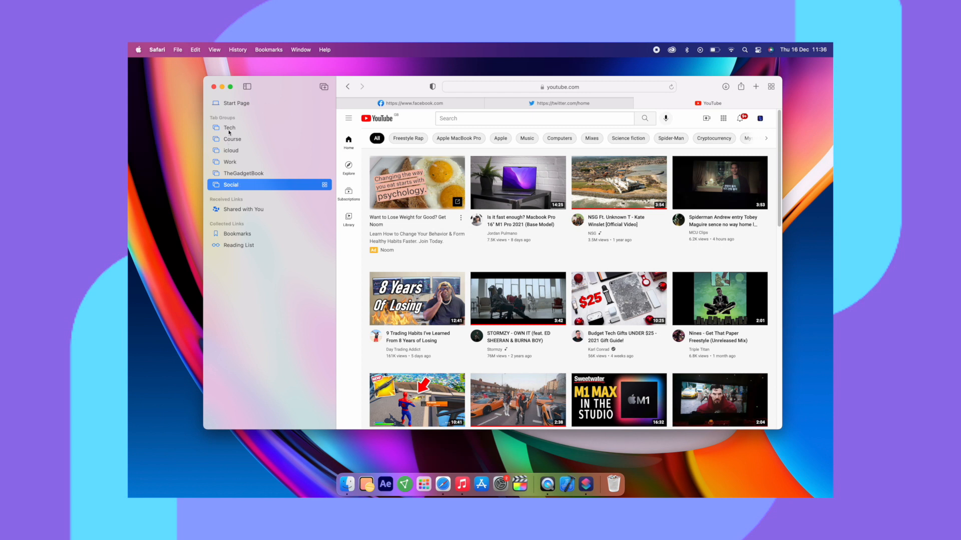
pyautogui.click(242, 173)
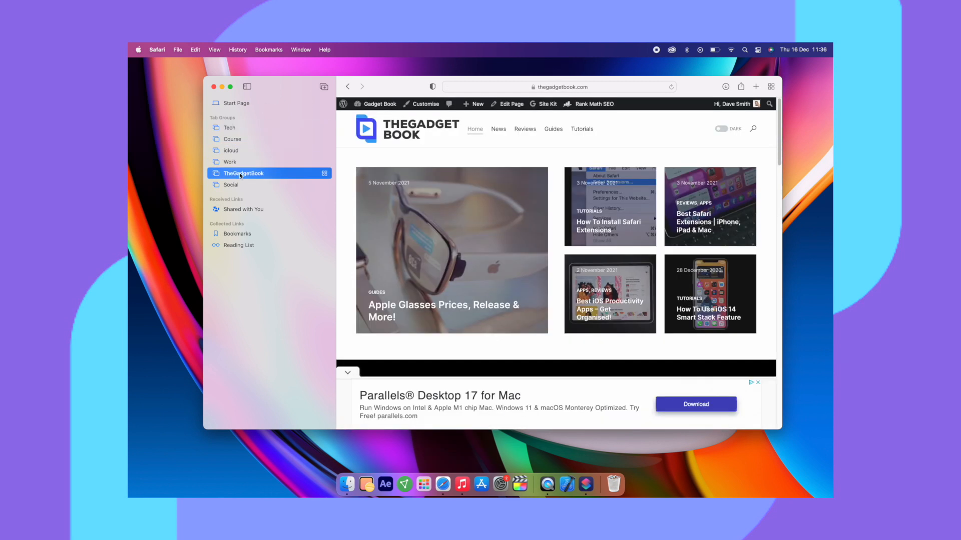
pyautogui.click(231, 184)
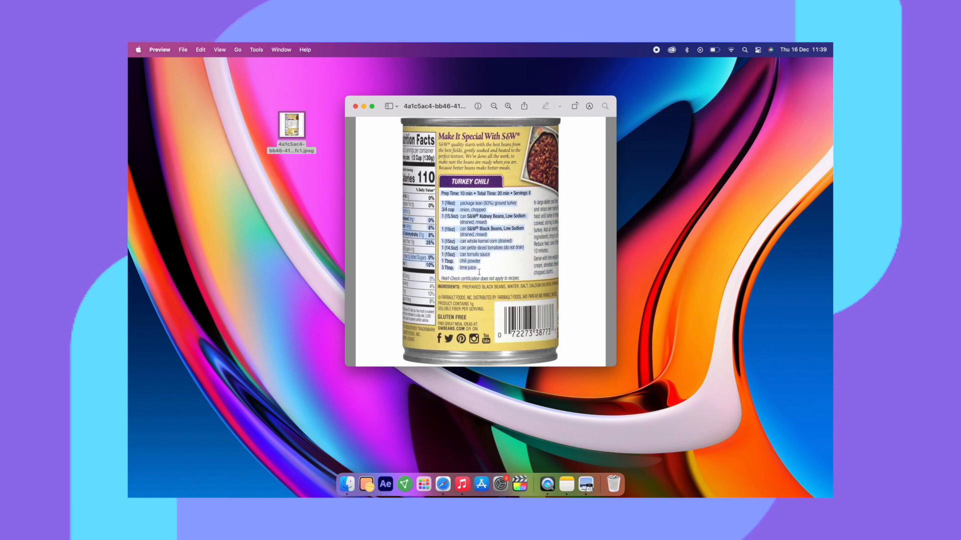
# Bring up Live Text actions on the recipe text printed on the bean-can photo.
pyautogui.rightClick(480, 271)
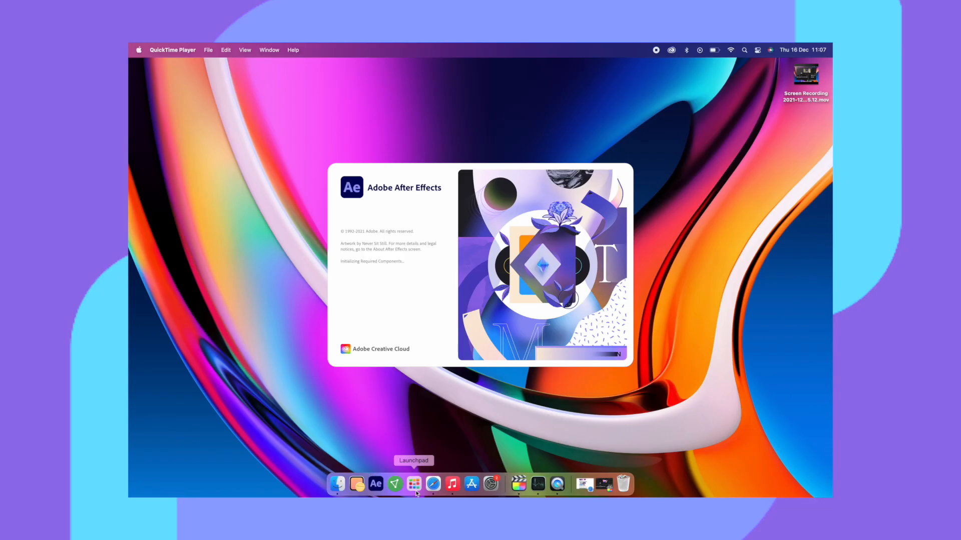
pyautogui.moveTo(603, 413)
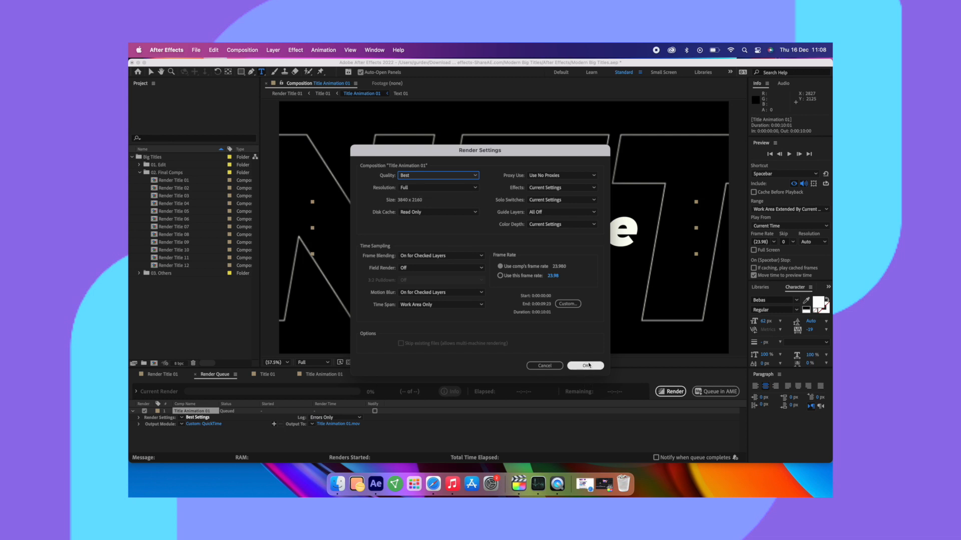
# Confirm Best-quality, full-resolution render settings for Title Animation 01.
pyautogui.click(586, 367)
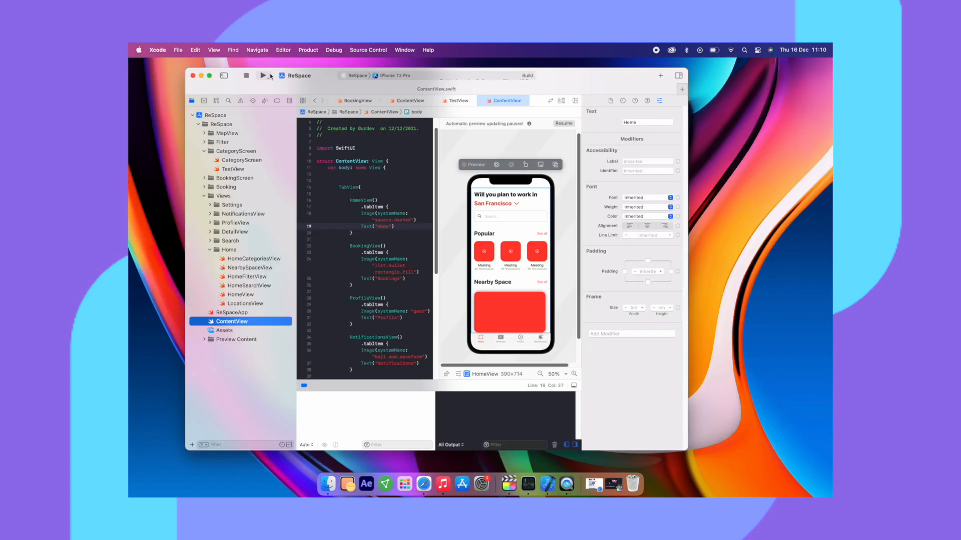
# Build and run ReSpace on the iPhone 12 Pro simulator until its home screen shows.
pyautogui.click(262, 76)
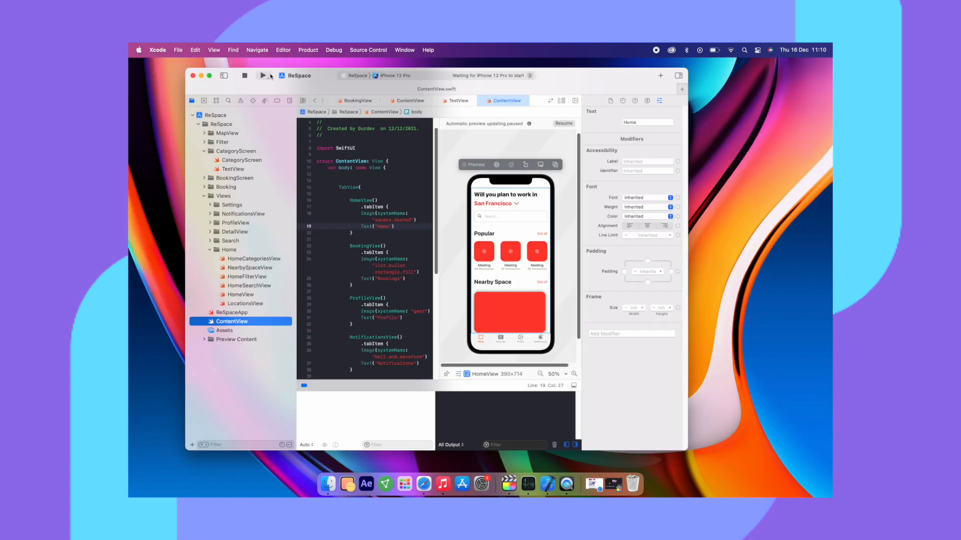
pyautogui.click(263, 76)
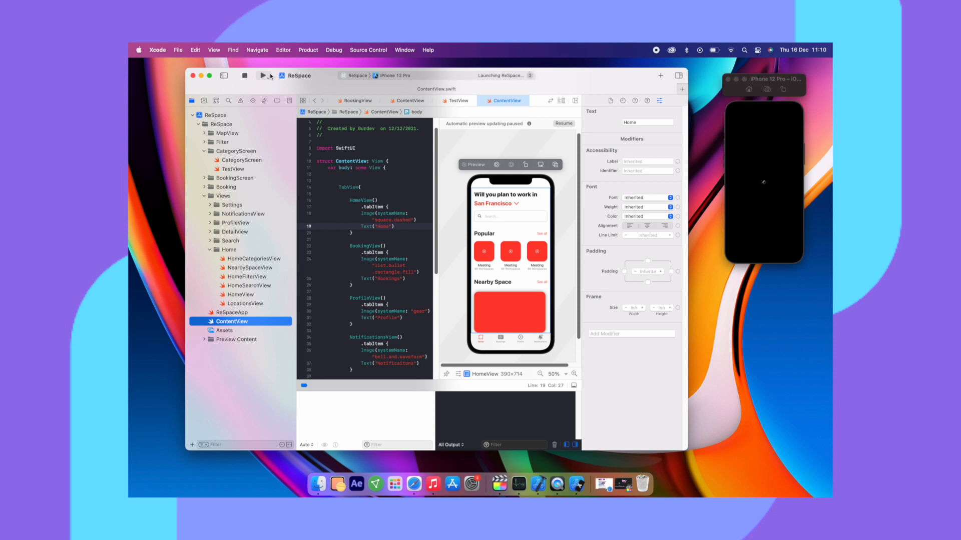
pyautogui.click(262, 76)
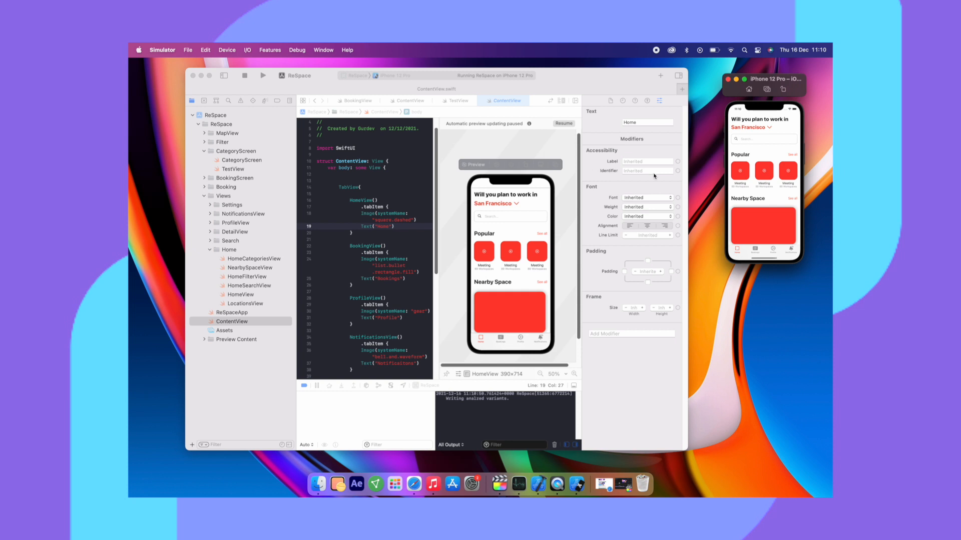